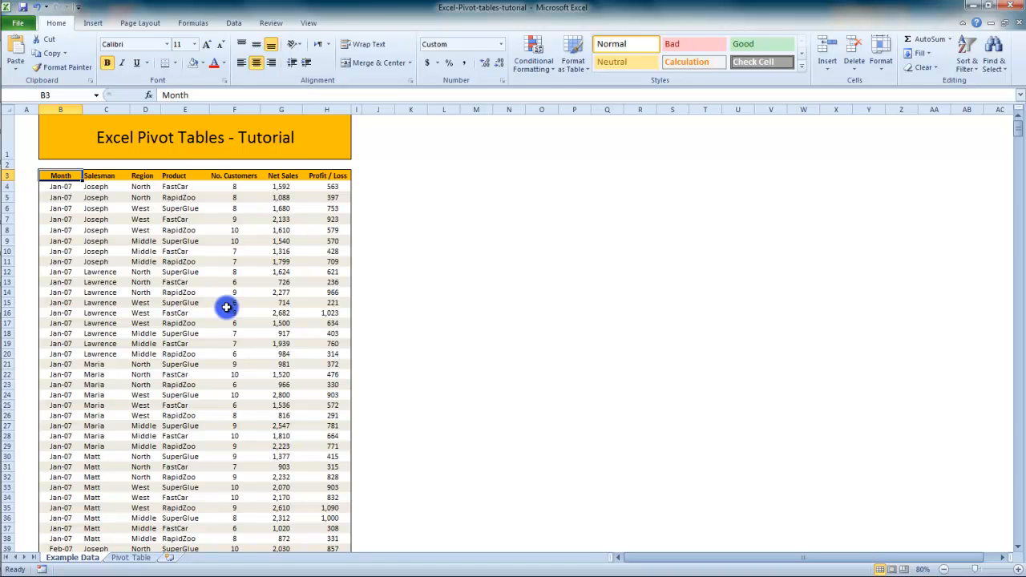
mouse_move(227, 308)
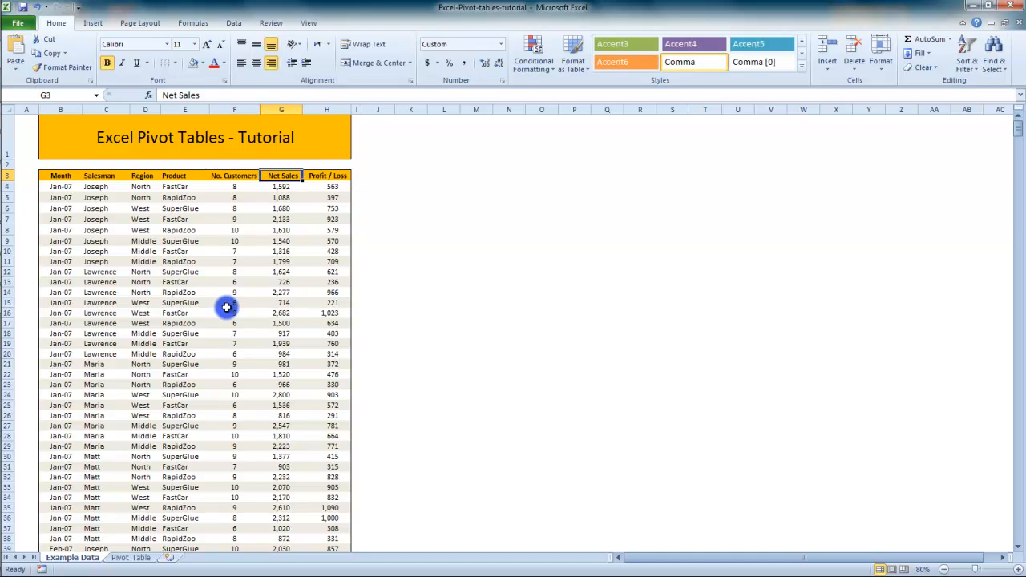
Step: Review the sales data, checking the Month and Profit / Loss columns and their extent
left_click(327, 174)
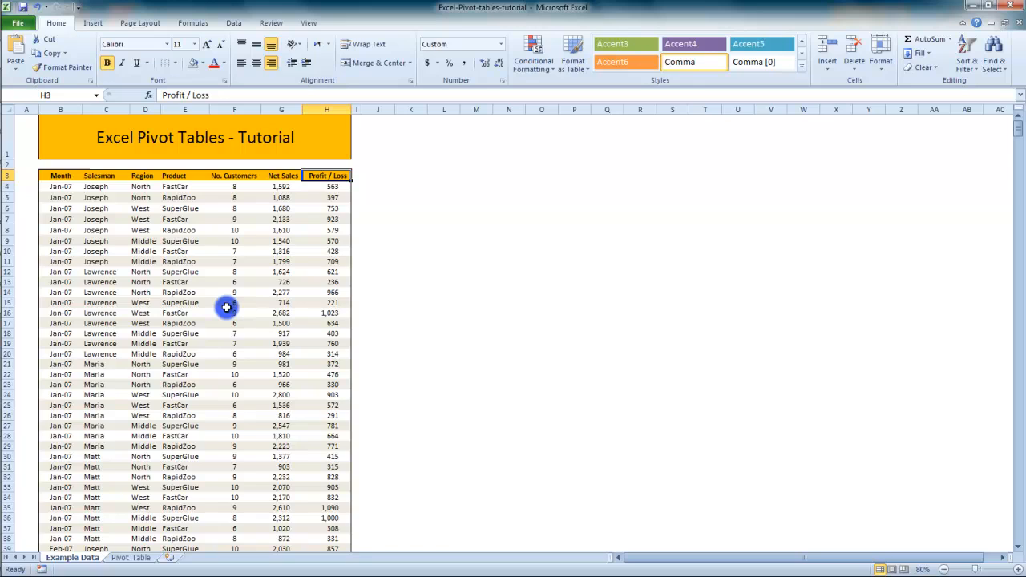
scroll("down", 3)
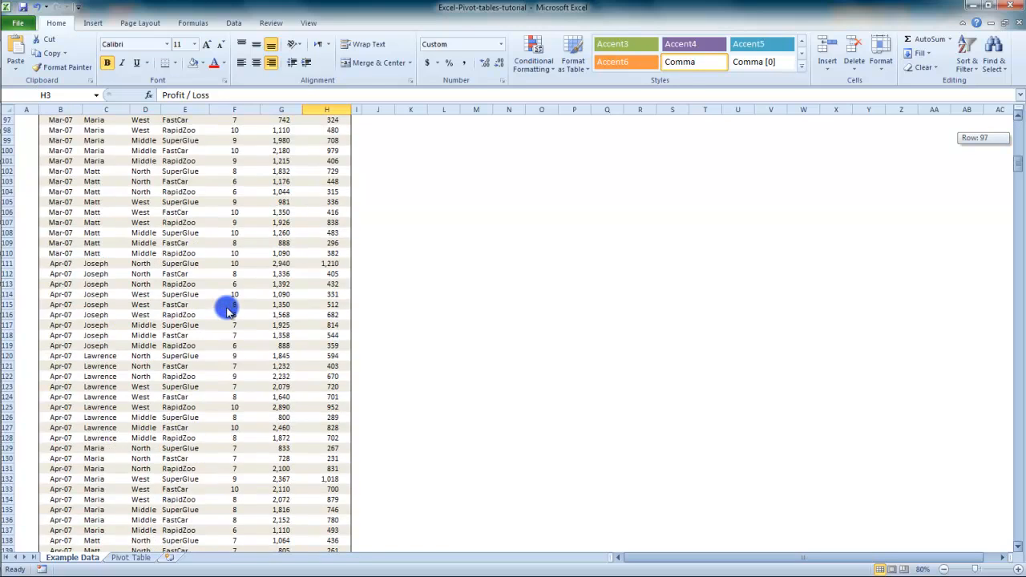
scroll("down", 3)
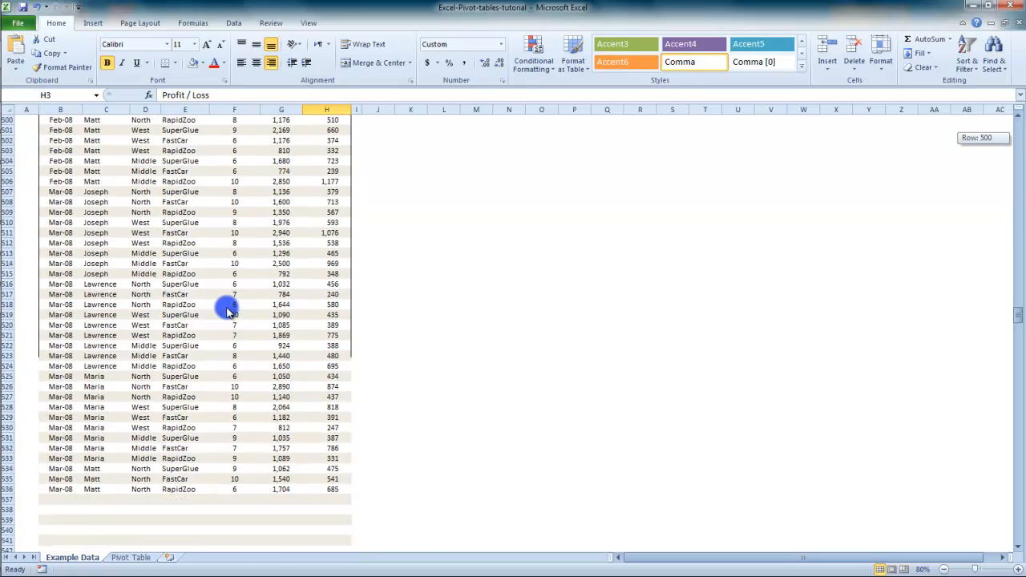
scroll("down", 3)
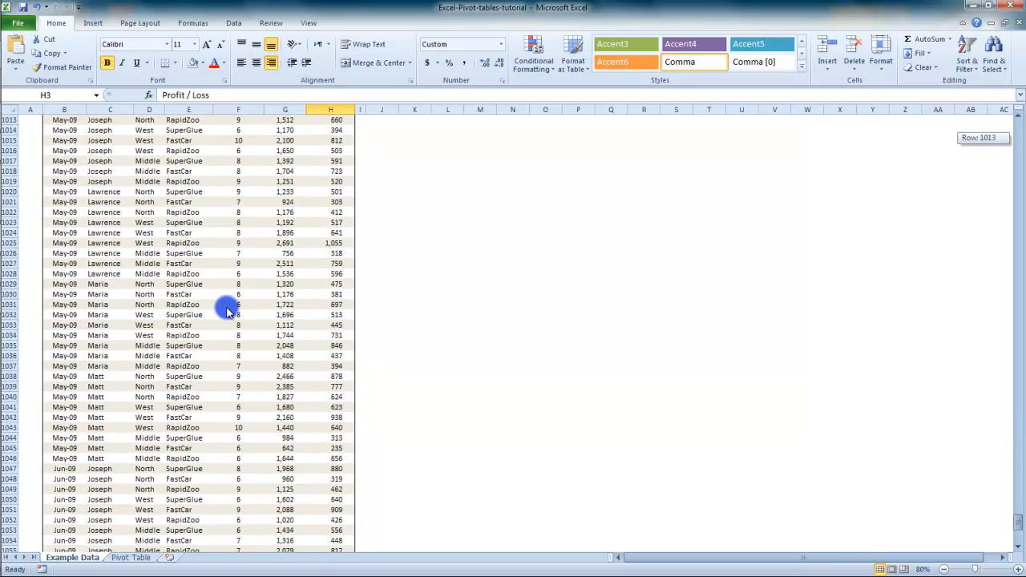
scroll("down", 3)
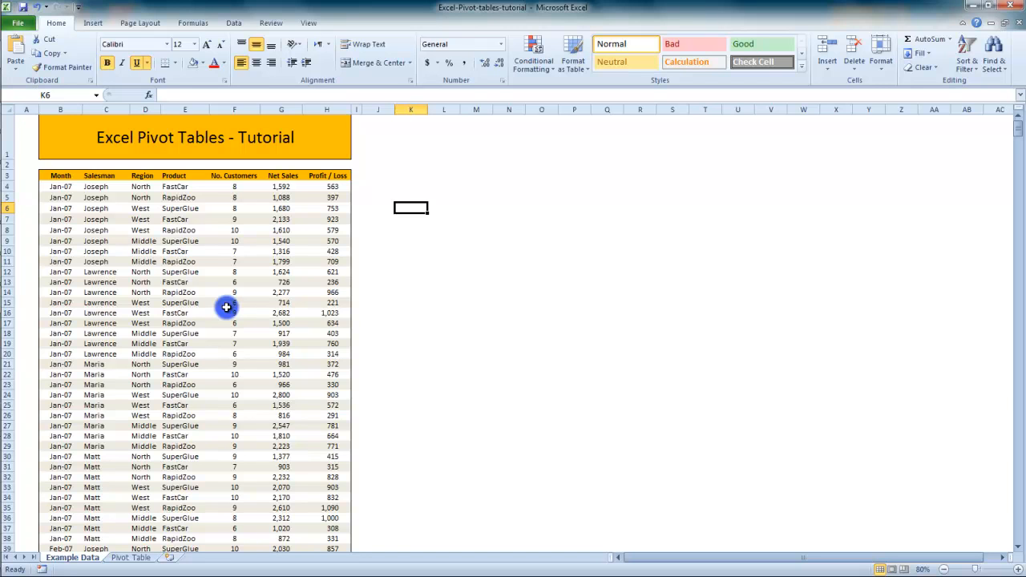
left_click(102, 175)
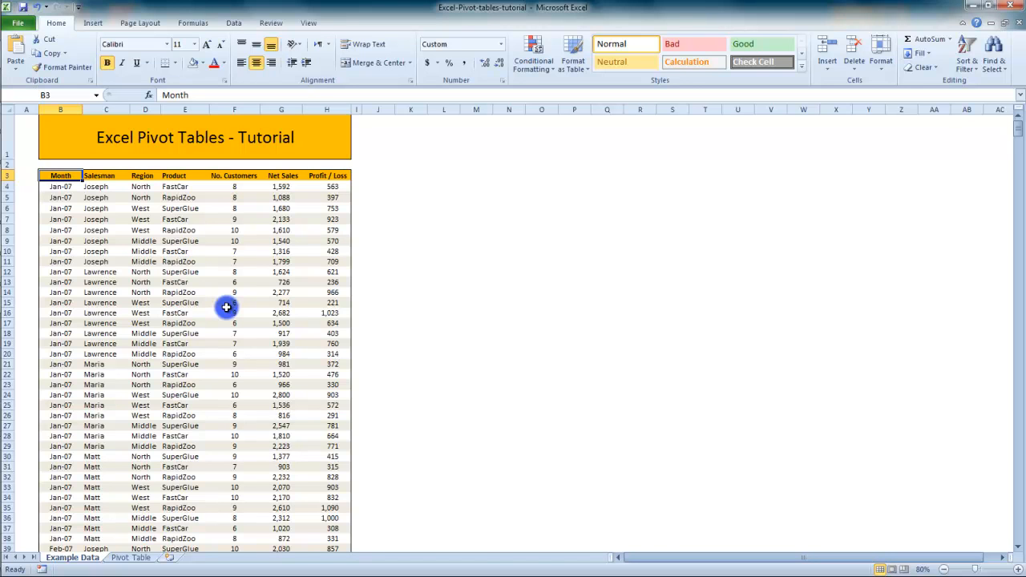
left_click(327, 175)
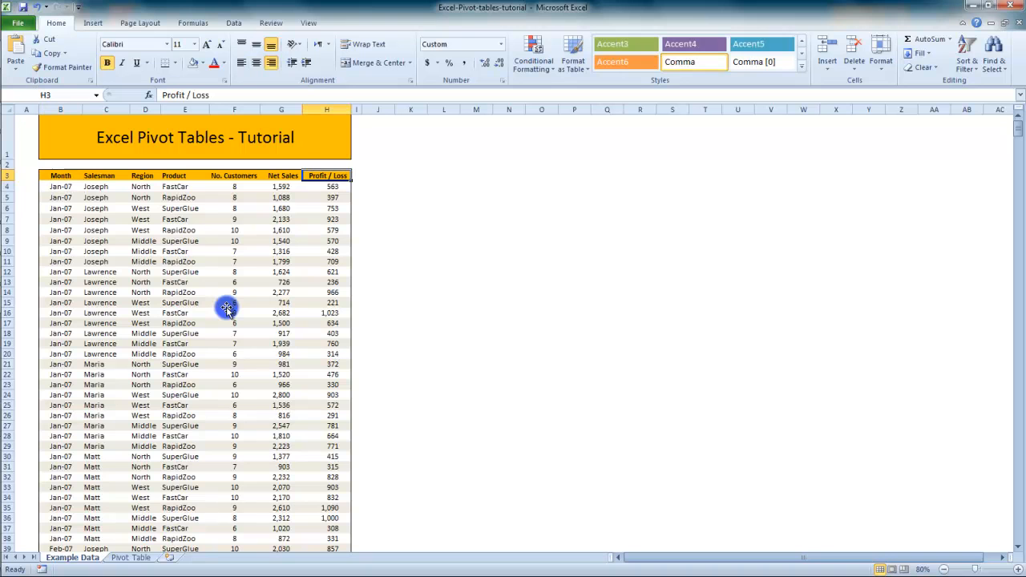
mouse_move(228, 307)
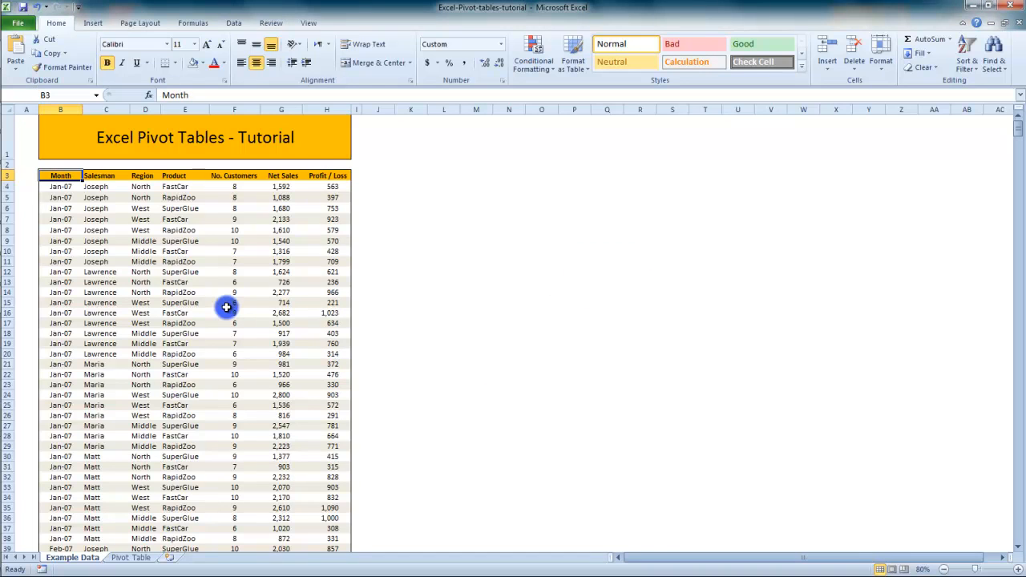
Step: Start a PivotTable from the sales data via the Insert ribbon
left_click(121, 26)
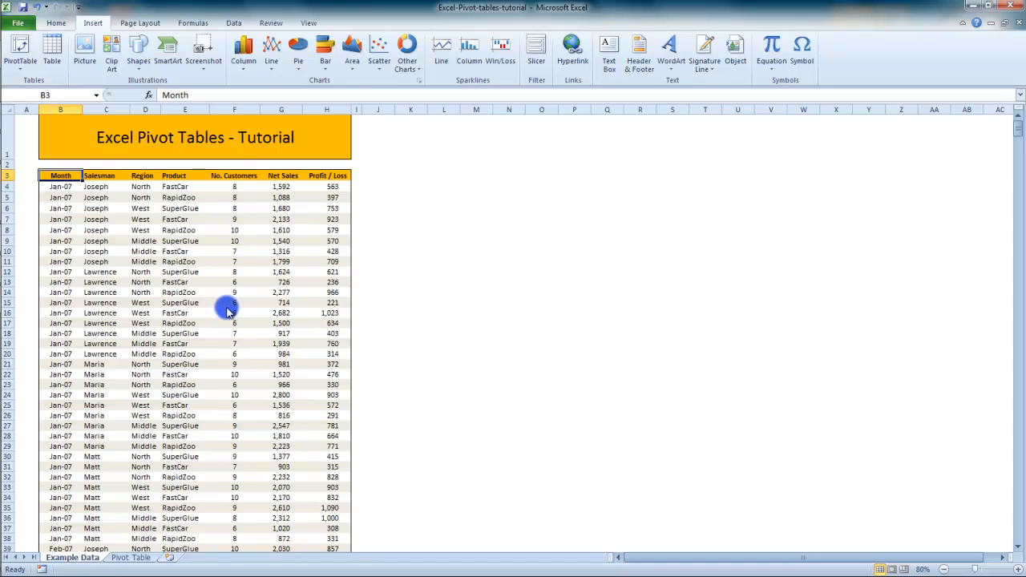
mouse_move(17, 48)
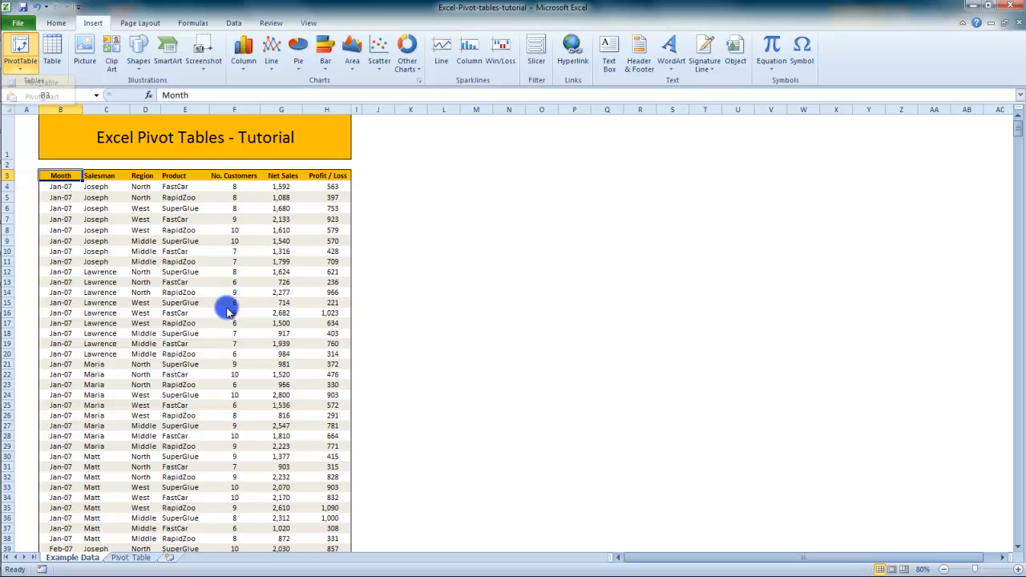
left_click(15, 41)
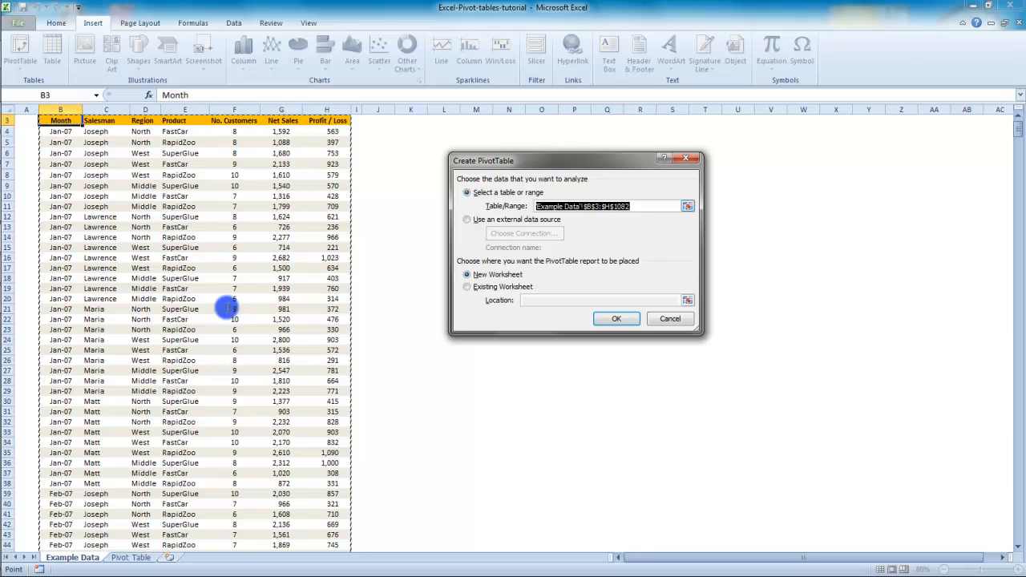
mouse_move(227, 308)
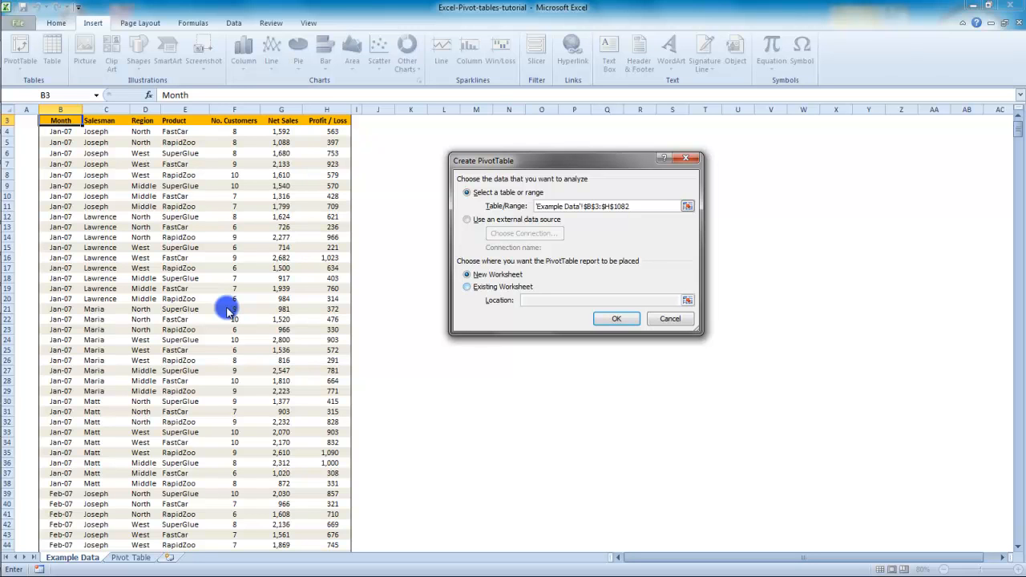
Step: Try the Existing Worksheet location, then set the PivotTable back to a New Worksheet
left_click(468, 287)
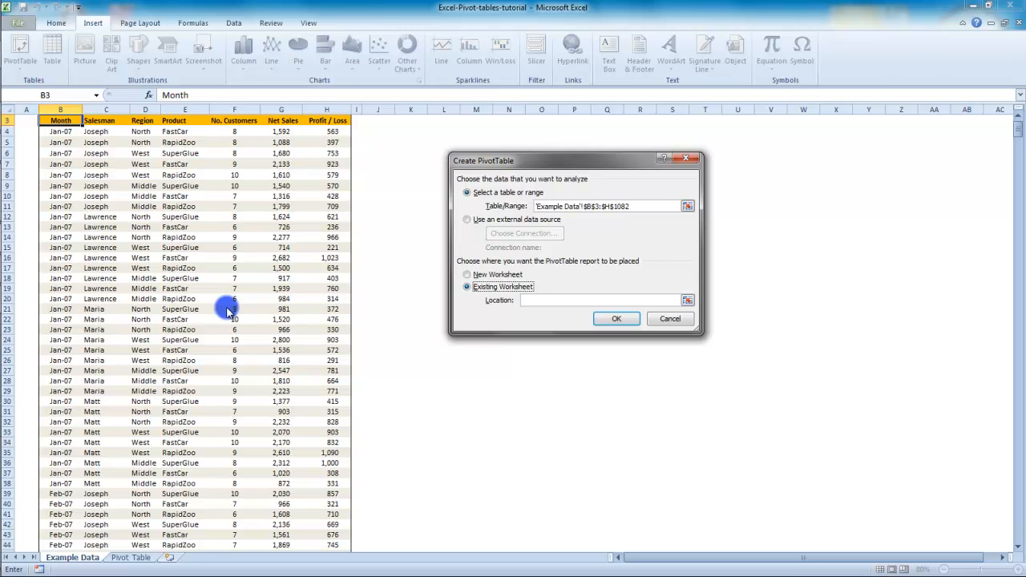
mouse_move(227, 308)
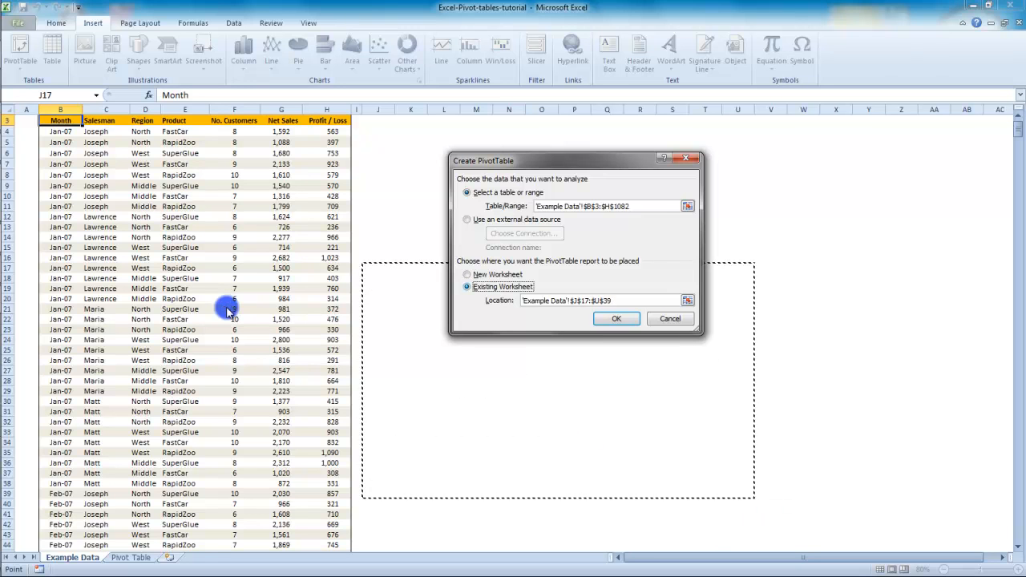
left_click(468, 274)
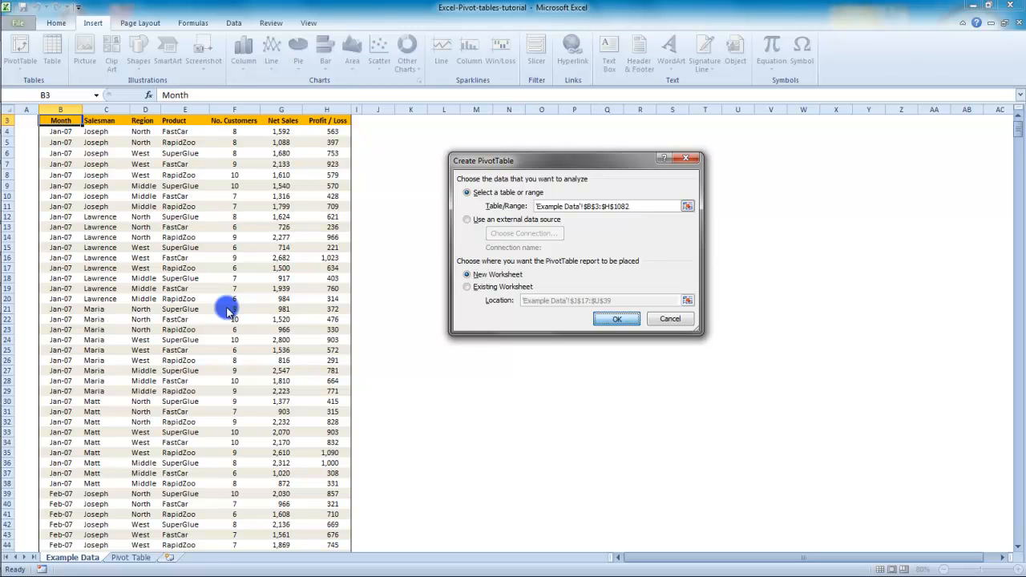
Step: Confirm the dialog so an empty PivotTable appears on a new sheet with the field list
left_click(615, 319)
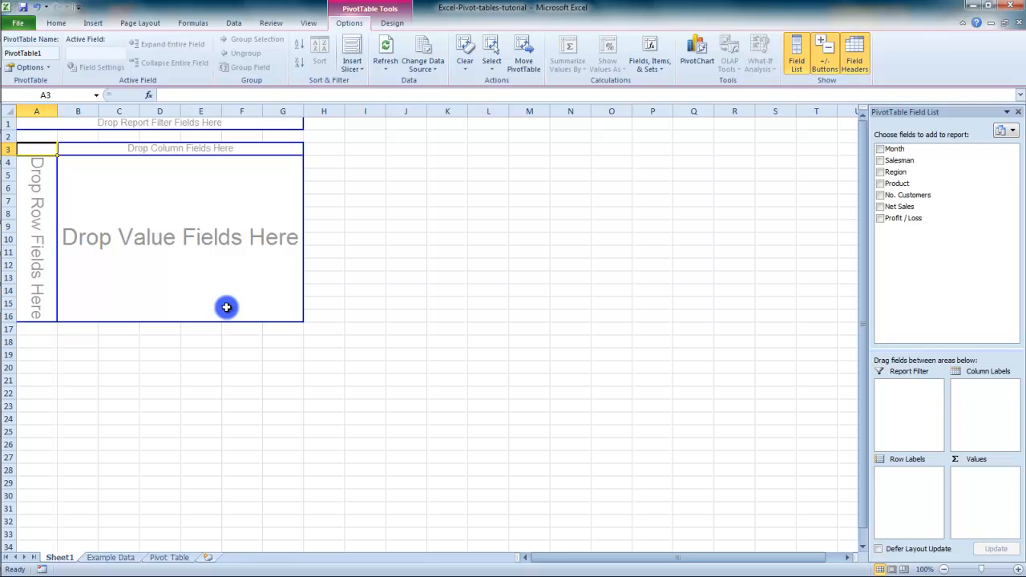
mouse_move(228, 311)
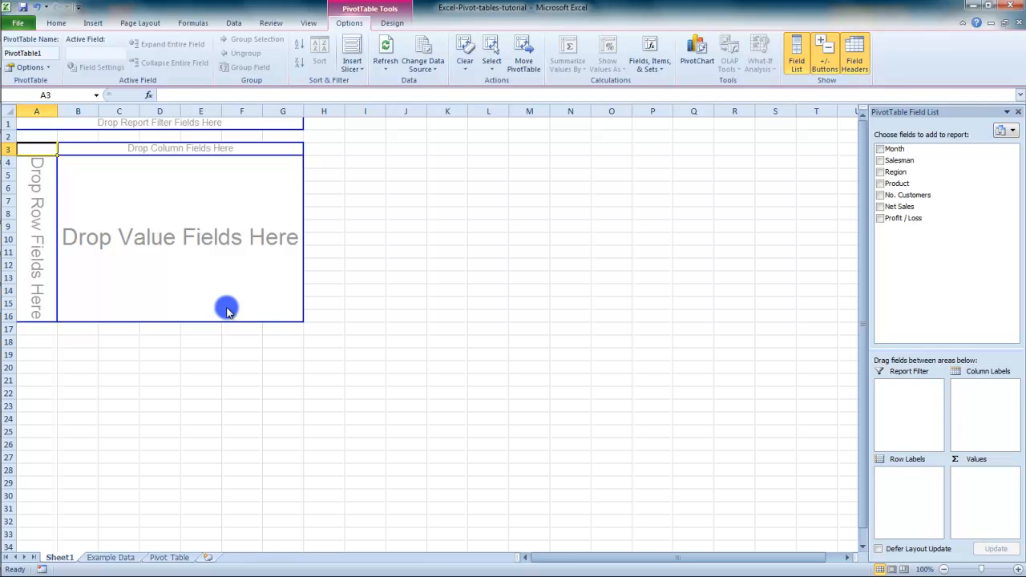